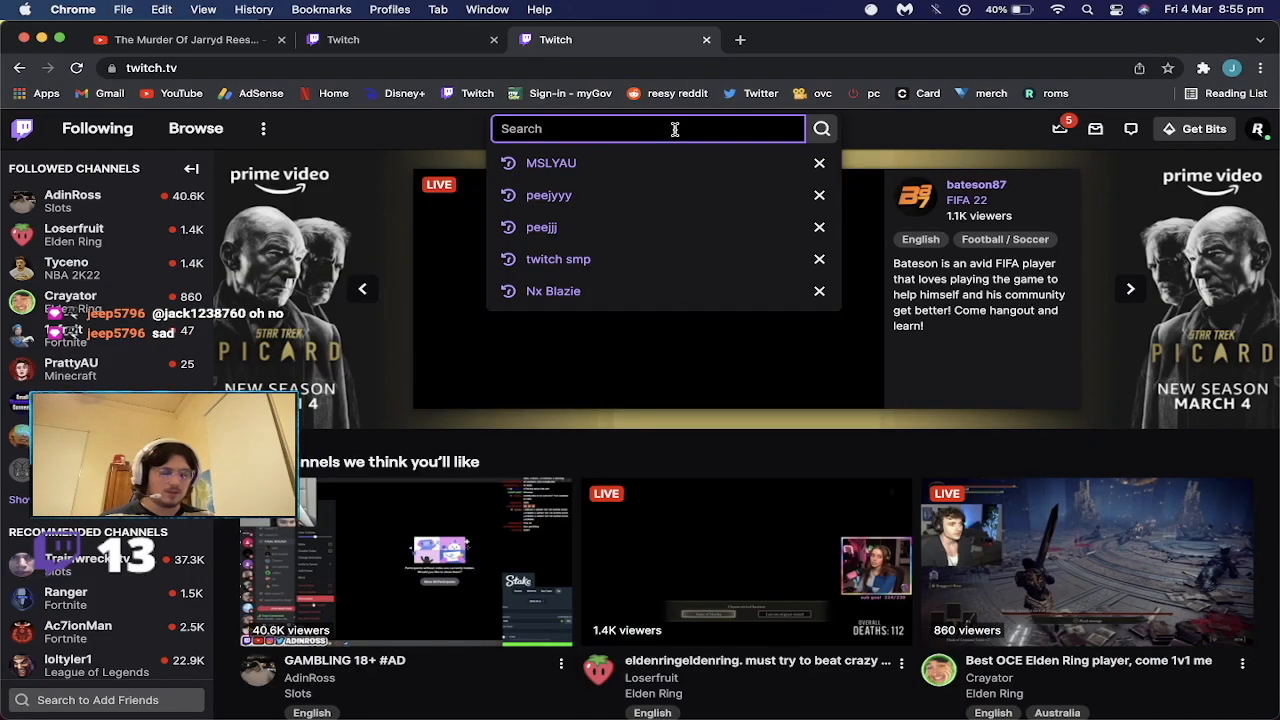
Search Twitch for 'JELLY' and open JellyBean's channel from the suggestions.
{"action": "type", "text": "JELLY"}
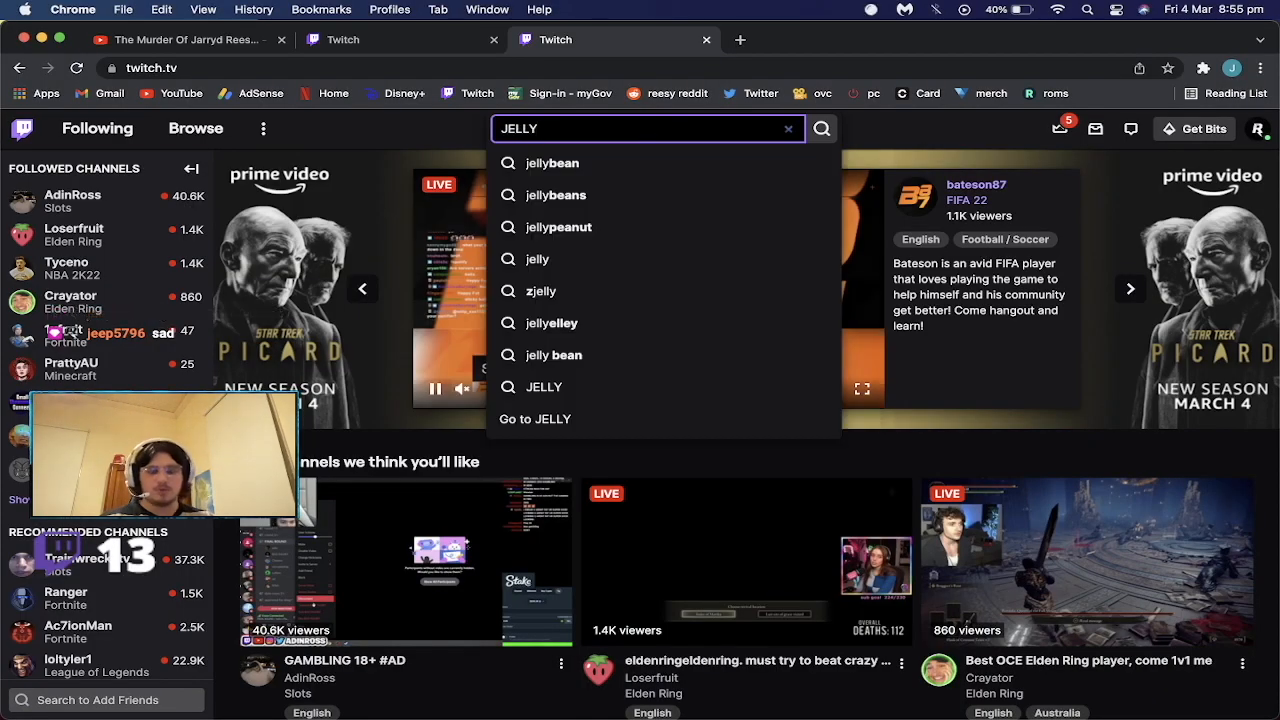
{"action": "left_click", "coordinate": [553, 163]}
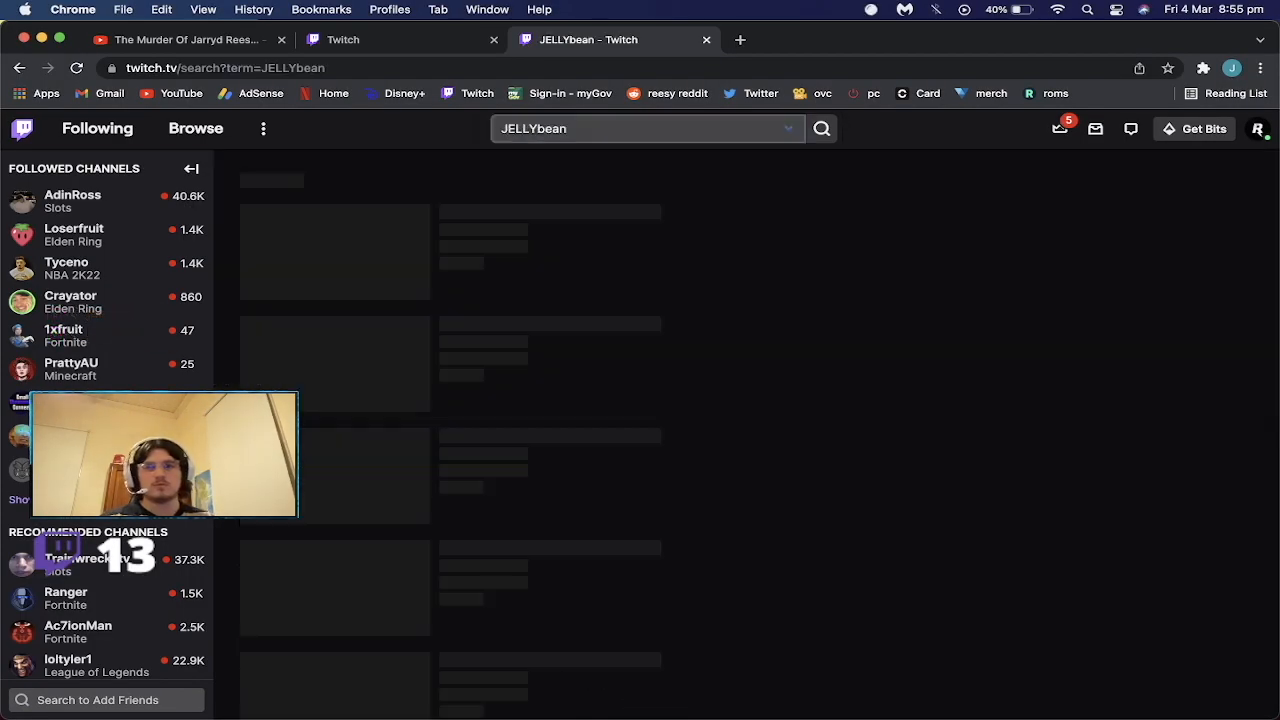
{"action": "left_click", "coordinate": [821, 128]}
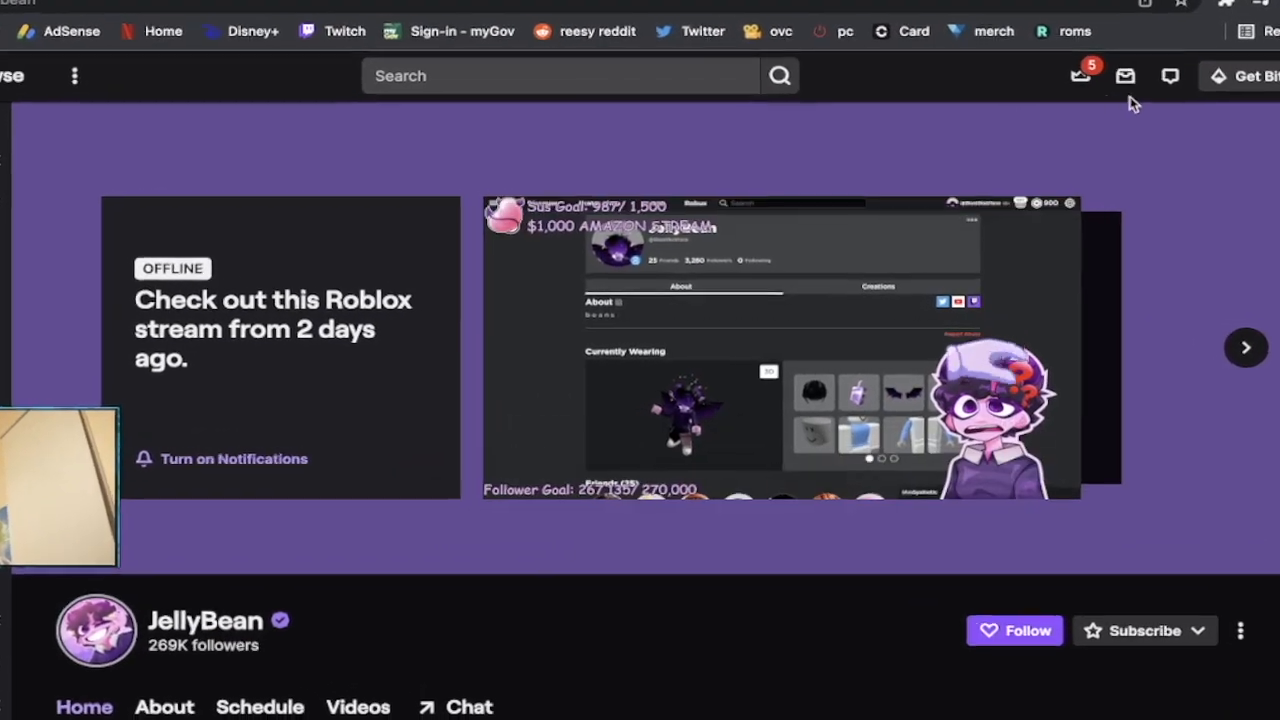
Scroll down JellyBean's channel to view the offline Roblox stream and follower goals.
{"action": "scroll", "scroll_direction": "down", "scroll_amount": 3}
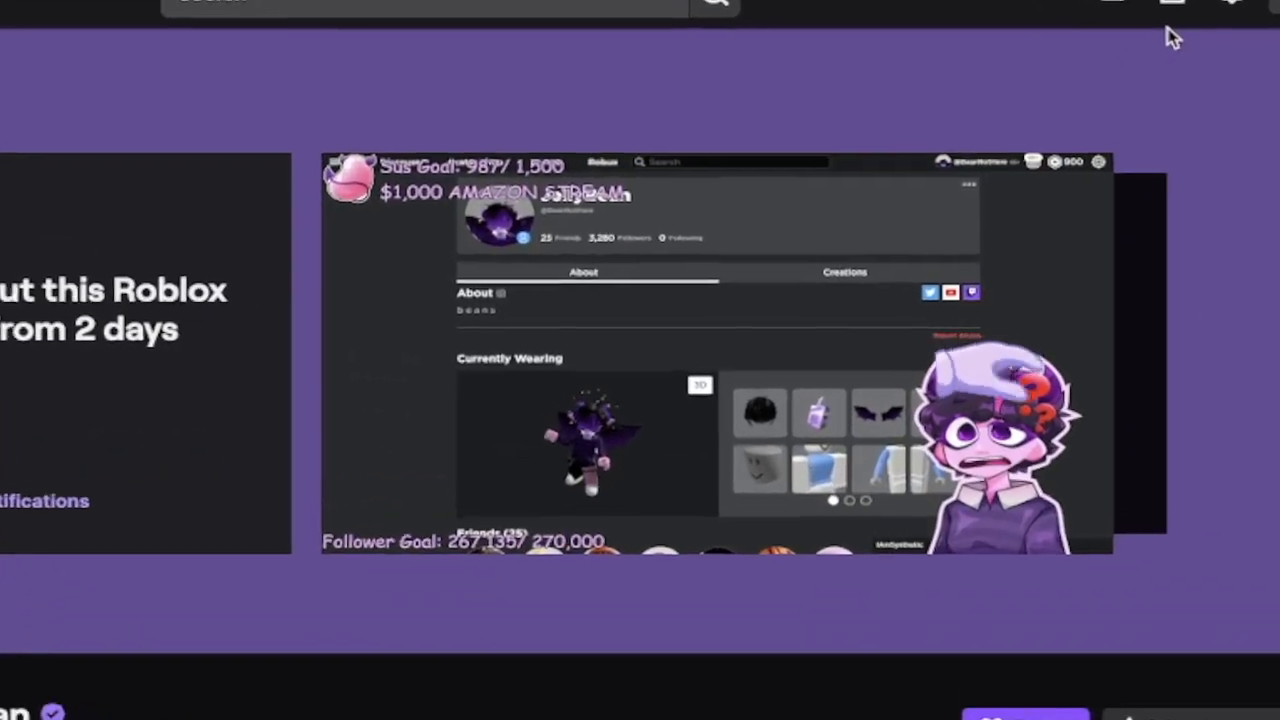